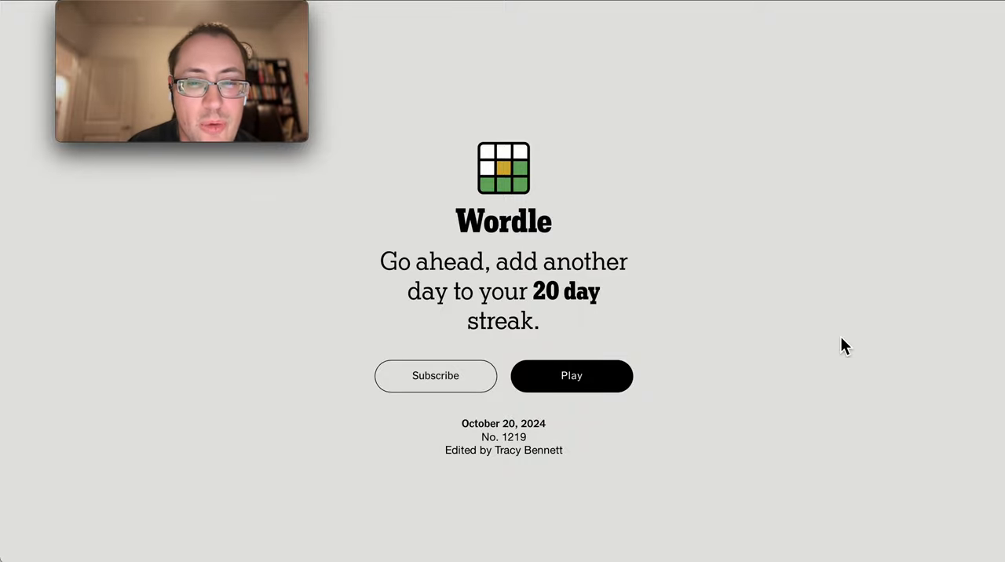
{"action": "mouse_move", "coordinate": [588, 399]}
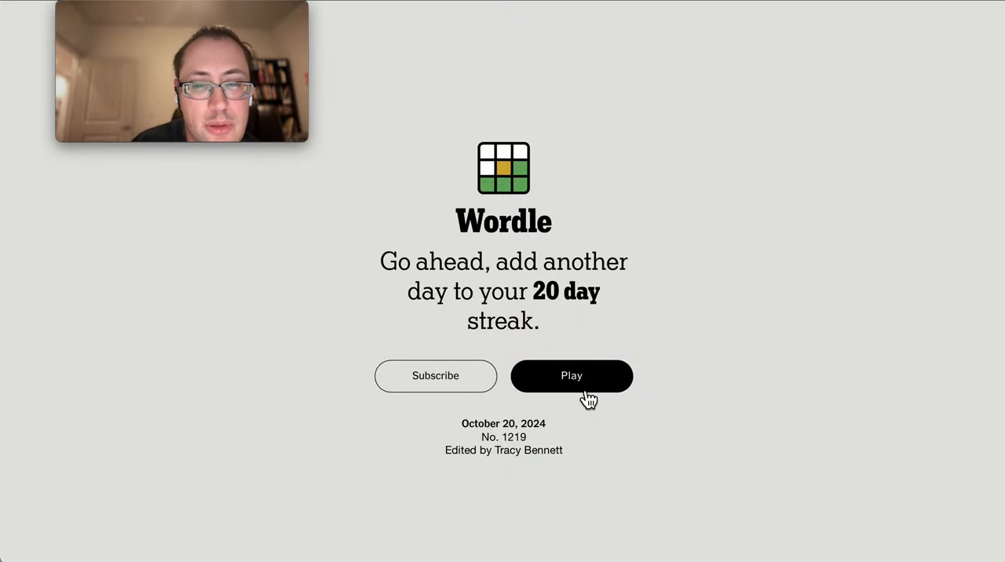
Start today's Wordle puzzle from the welcome screen to reach the empty guess grid.
{"action": "left_click", "coordinate": [571, 375]}
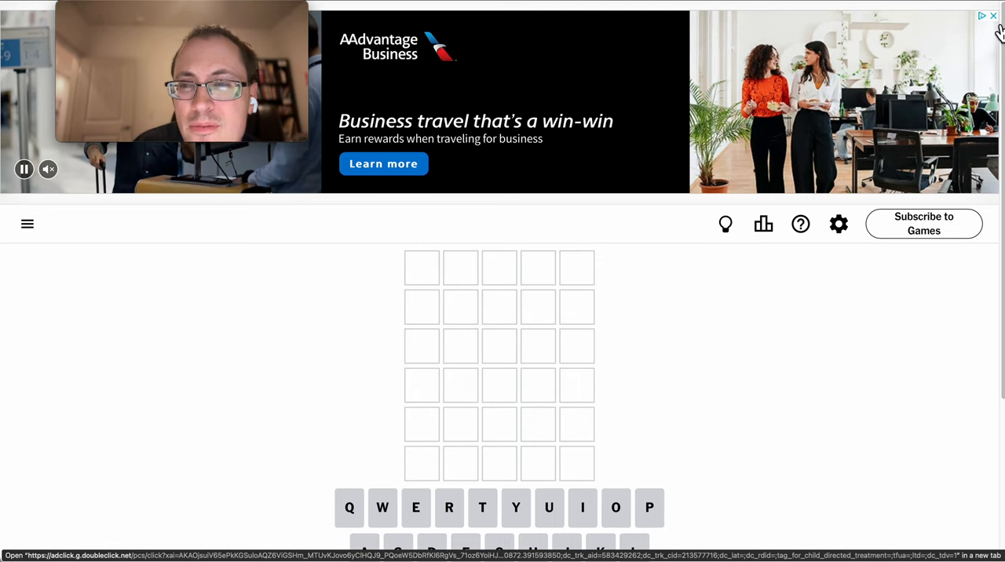
Enter STICH as the first guess and begin the second row with IDER.
{"action": "left_click", "coordinate": [992, 15]}
{"action": "type", "text": "STICH"}
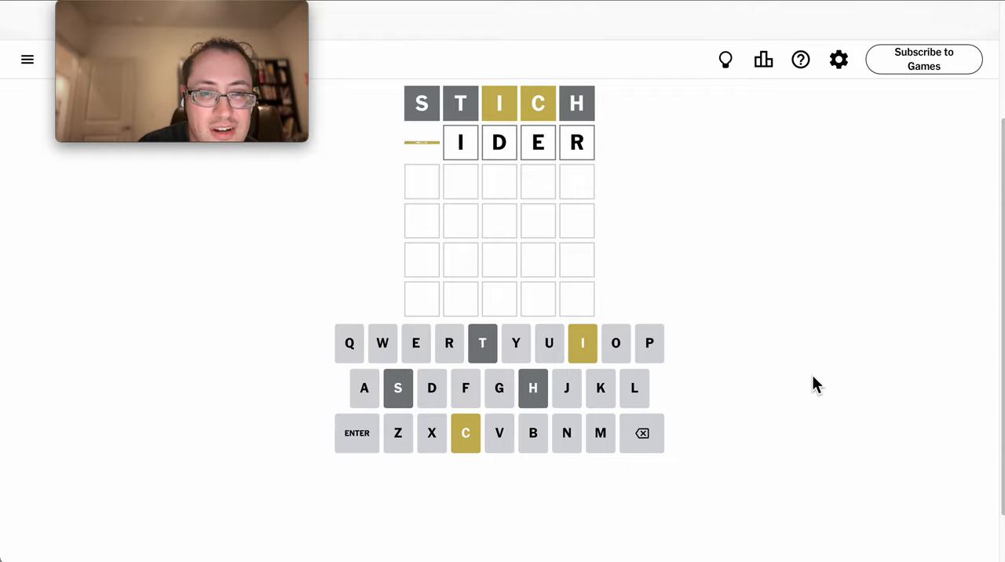
Score CIDER as the second guess and line up DICEY in the third row.
{"action": "left_click", "coordinate": [356, 433]}
{"action": "type", "text": "DICEY"}
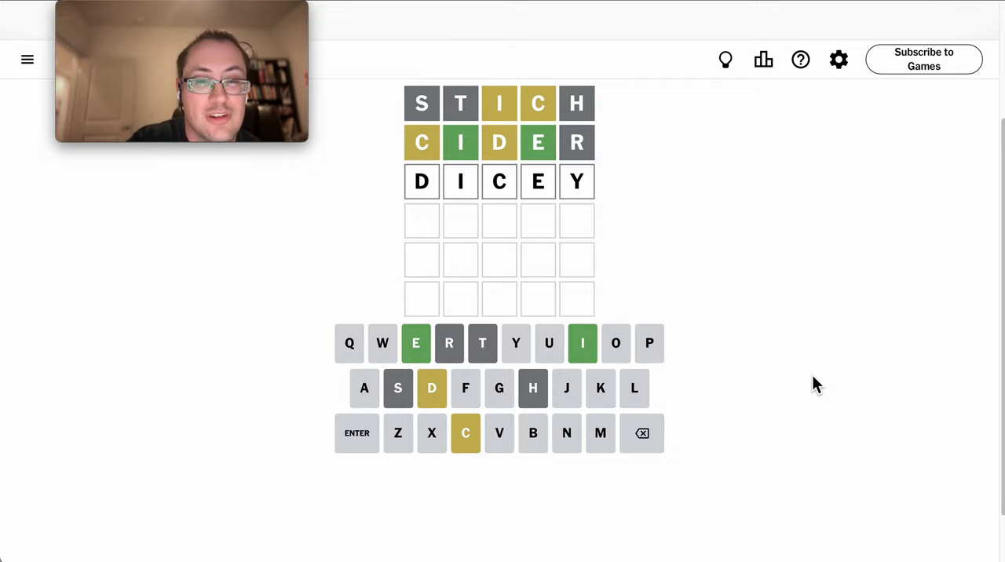
Submit DICEY as the third guess, turning every letter green to solve the puzzle.
{"action": "left_click", "coordinate": [356, 433]}
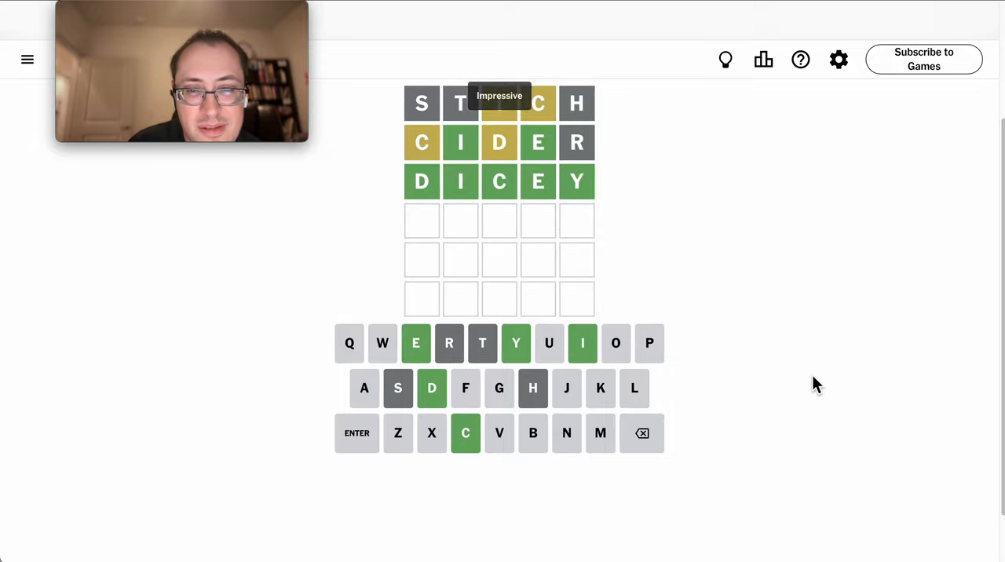
{"action": "mouse_move", "coordinate": [667, 82]}
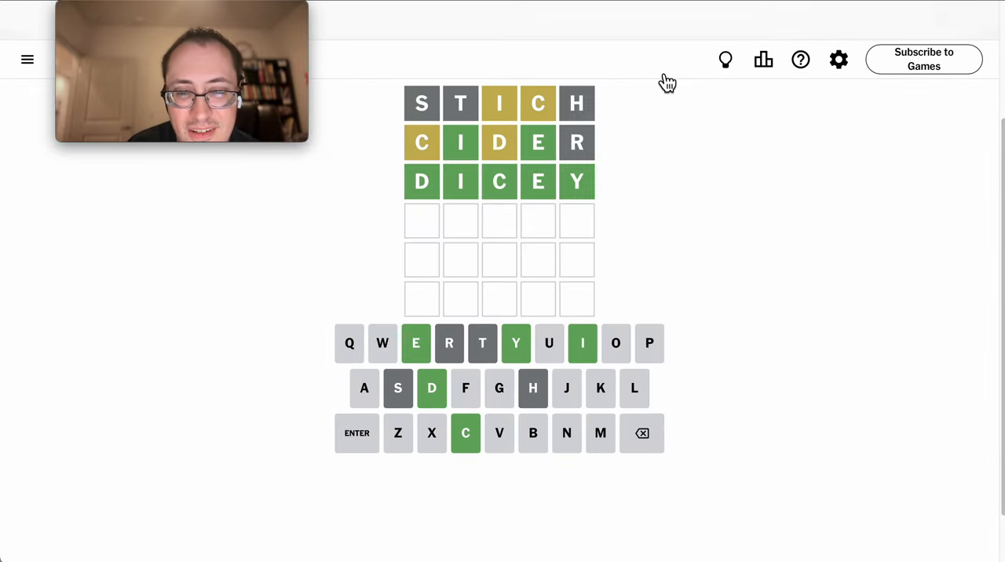
{"action": "mouse_move", "coordinate": [799, 398]}
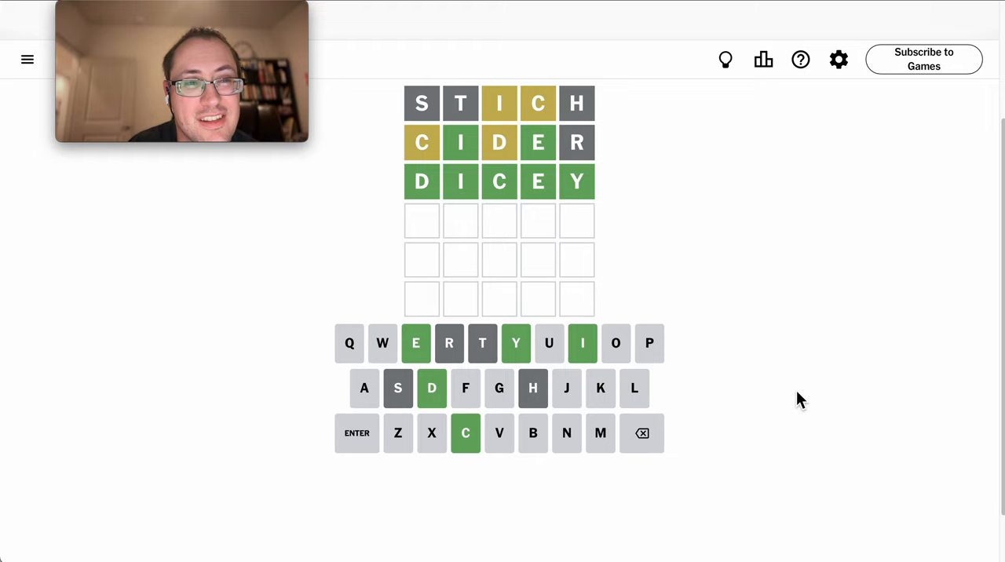